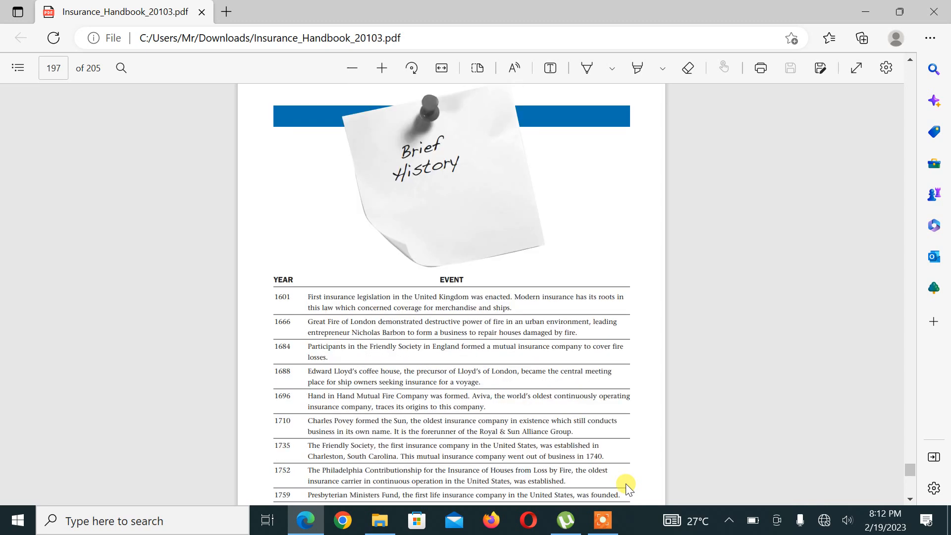
# - Scroll page 197 to bring the YEAR/EVENT Brief History table (1601–1849) near the top
pyautogui.scroll(-3)
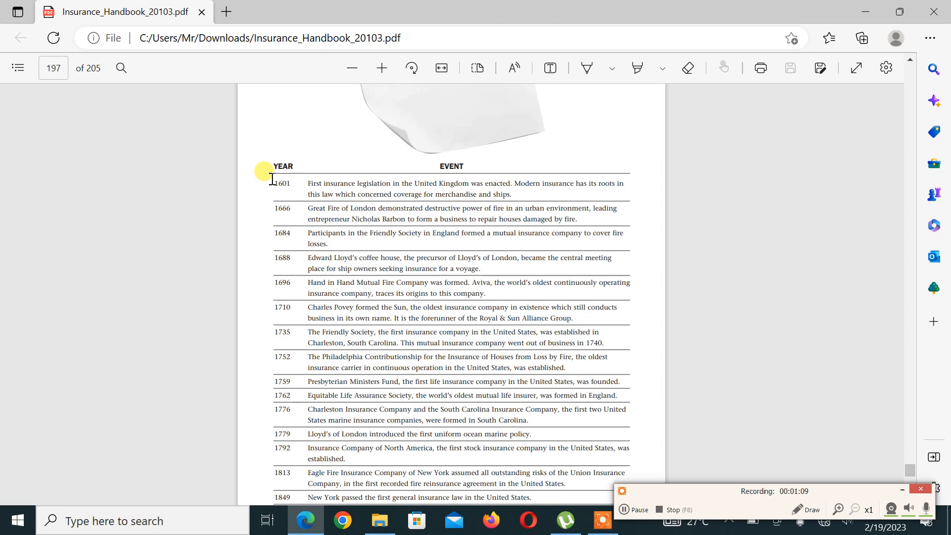
pyautogui.rightClick(280, 183)
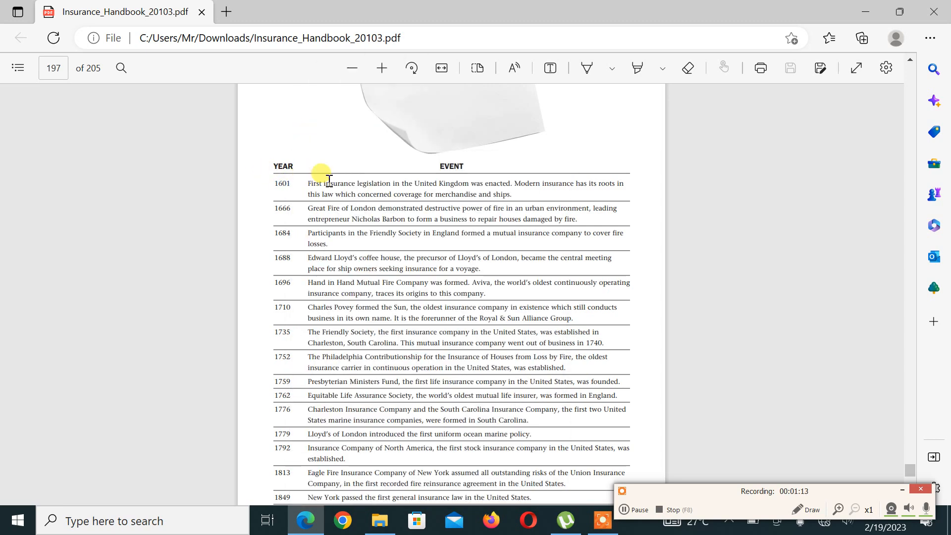
pyautogui.moveTo(308, 183); pyautogui.dragTo(510, 183)
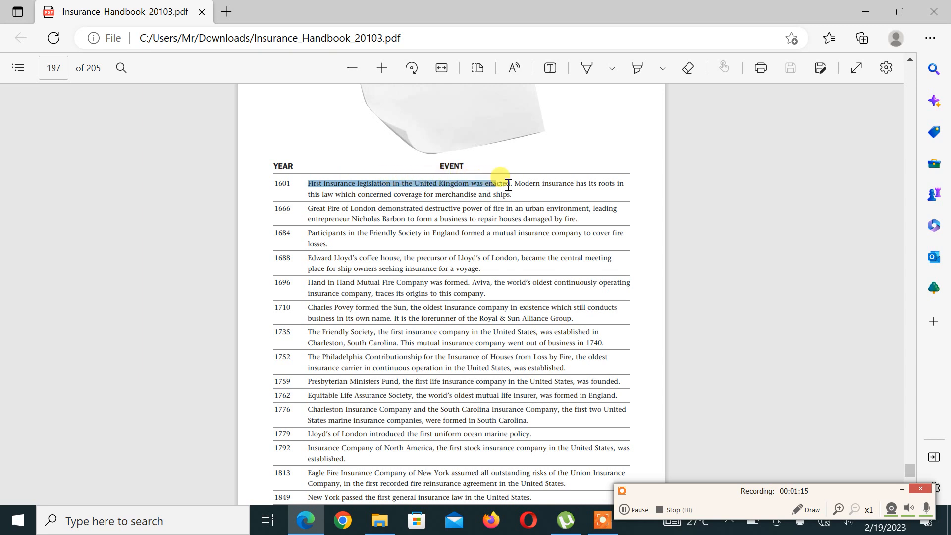
pyautogui.moveTo(500, 183); pyautogui.dragTo(592, 183)
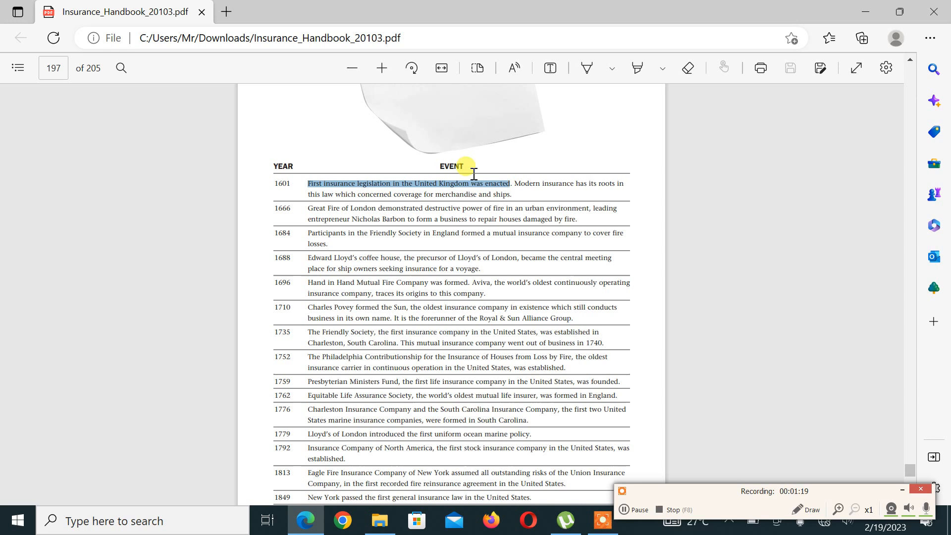
pyautogui.moveTo(474, 172); pyautogui.dragTo(546, 208)
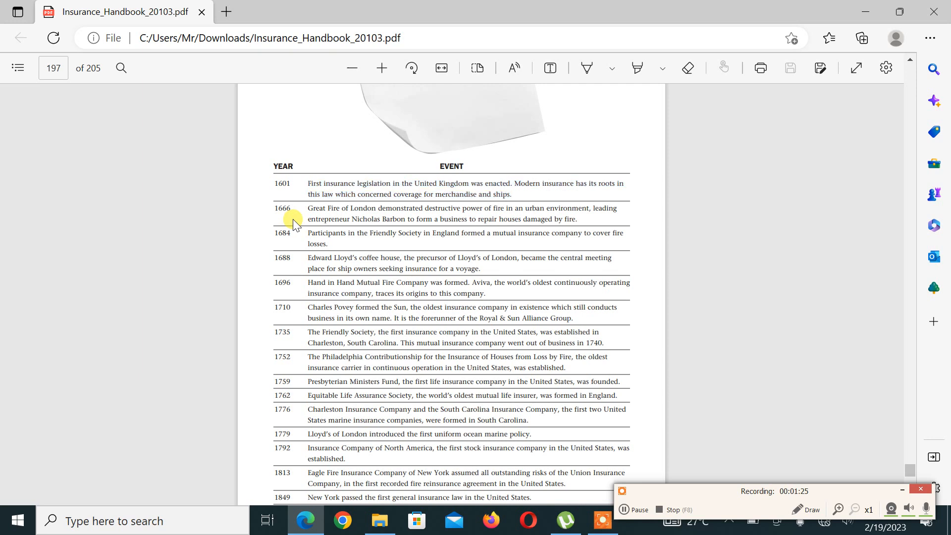
pyautogui.moveTo(308, 208); pyautogui.dragTo(373, 208)
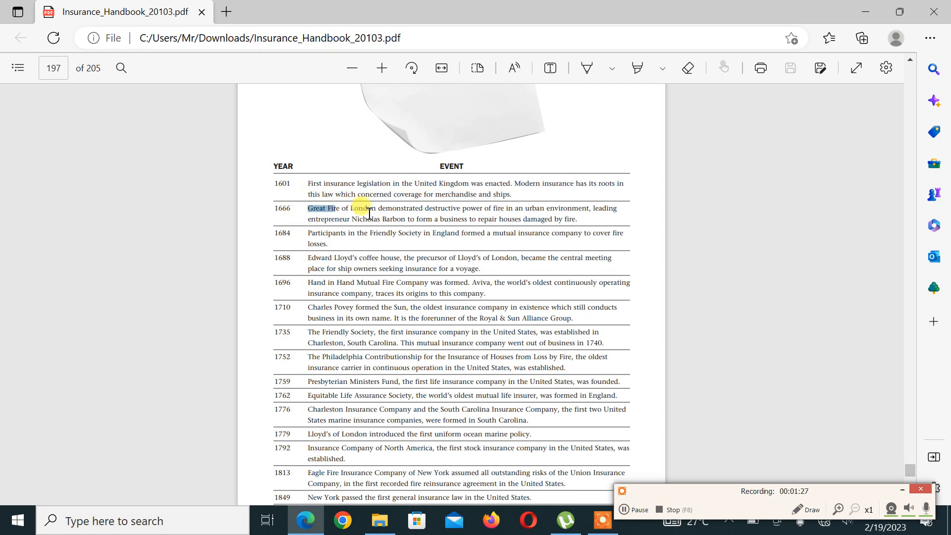
pyautogui.moveTo(348, 208); pyautogui.dragTo(508, 219)
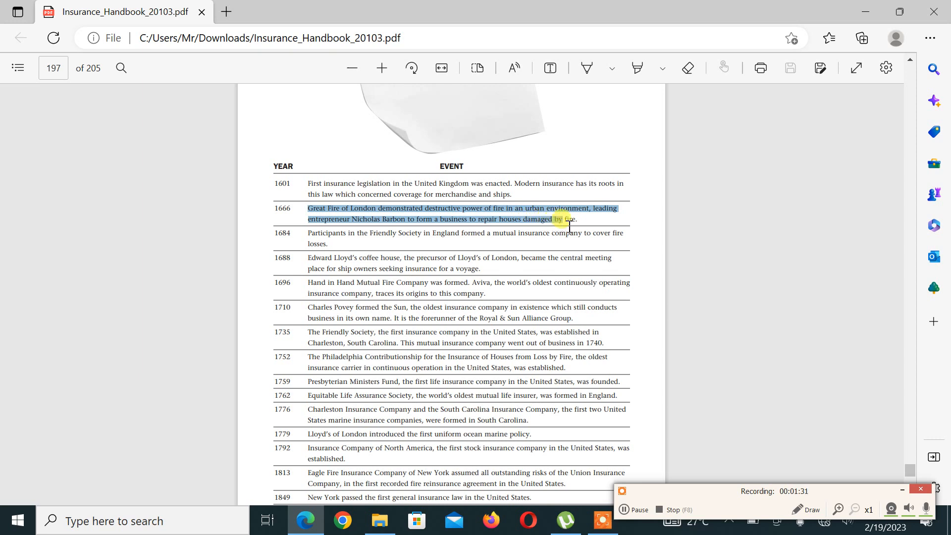
pyautogui.moveTo(569, 218); pyautogui.dragTo(624, 233)
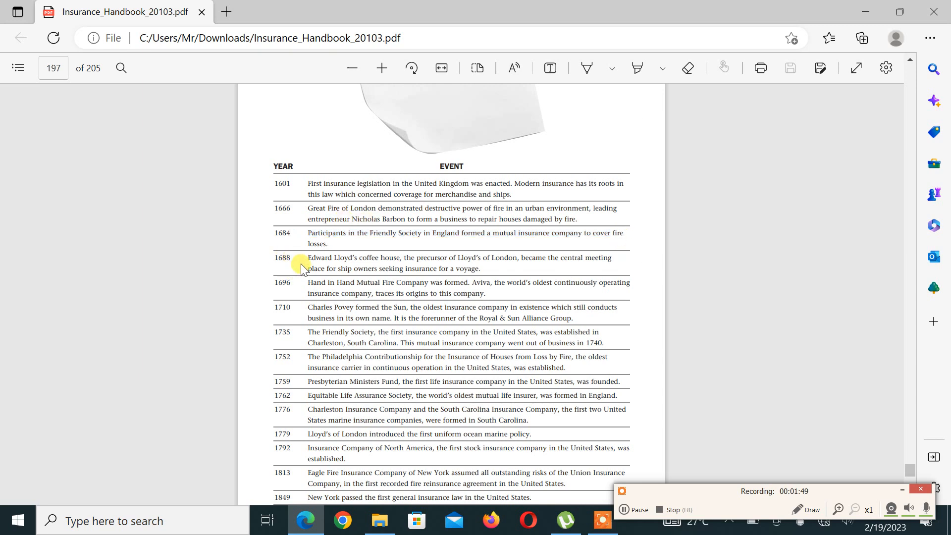
pyautogui.doubleClick(319, 258)
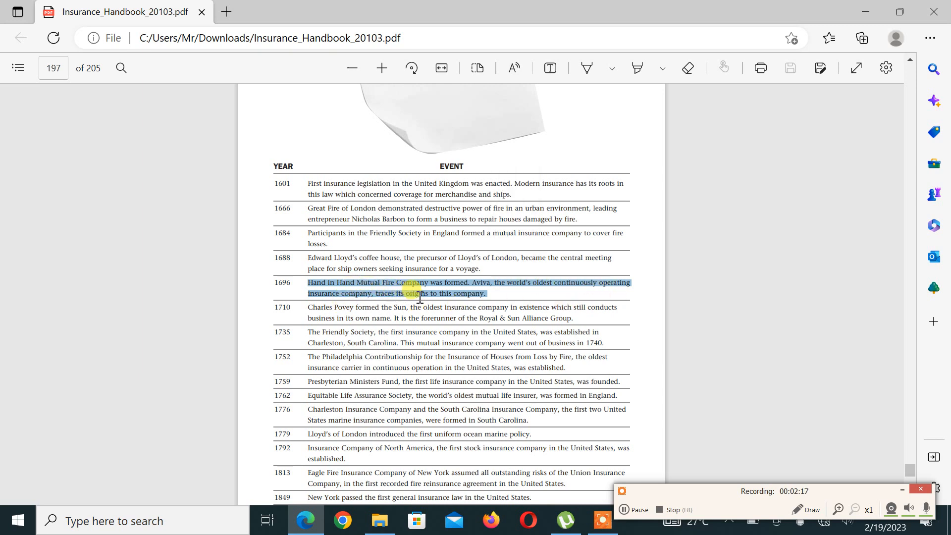
pyautogui.click(300, 300)
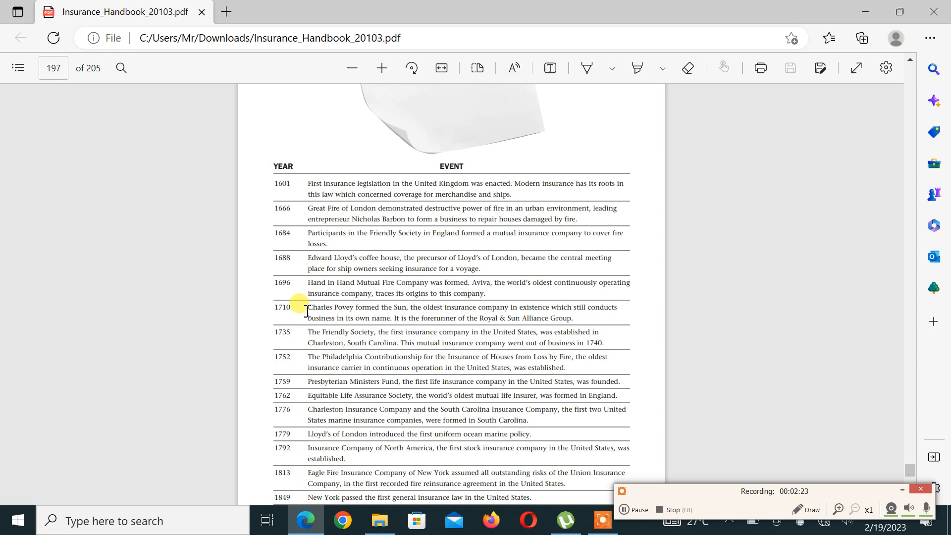
pyautogui.moveTo(308, 307); pyautogui.dragTo(493, 307)
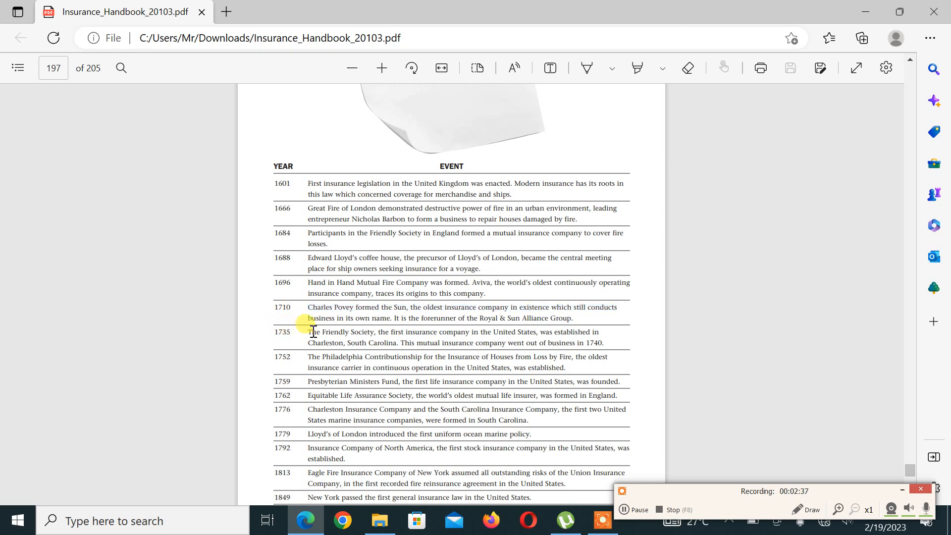
pyautogui.moveTo(306, 332); pyautogui.dragTo(497, 331)
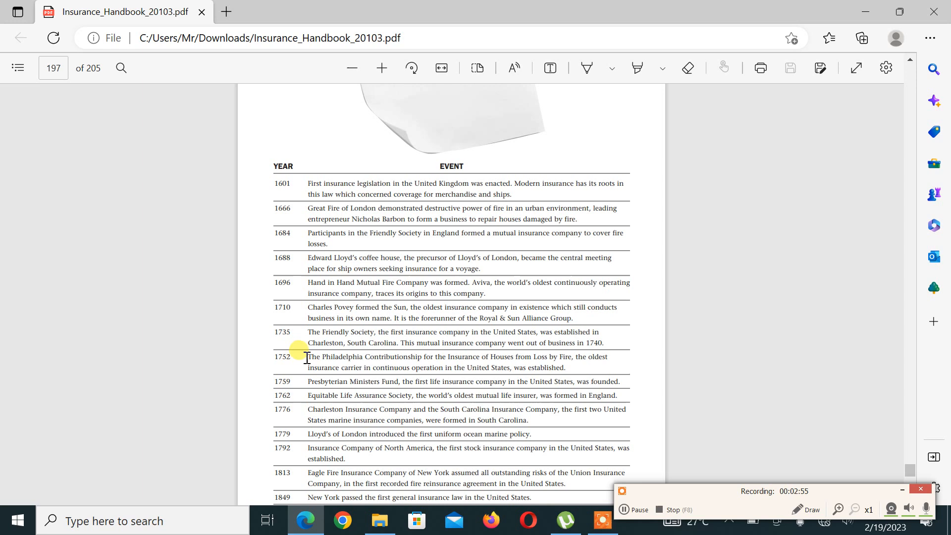
pyautogui.moveTo(307, 356); pyautogui.dragTo(373, 356)
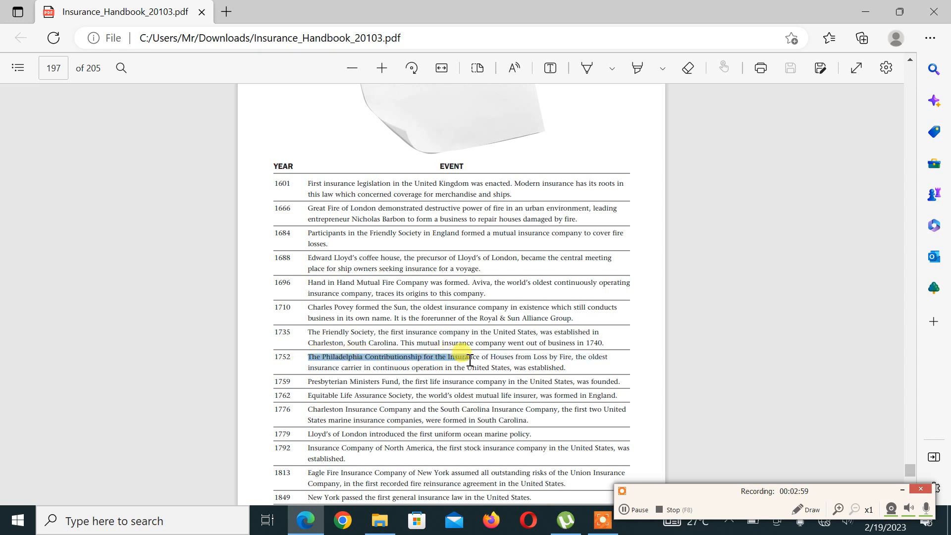
pyautogui.moveTo(468, 356); pyautogui.dragTo(598, 357)
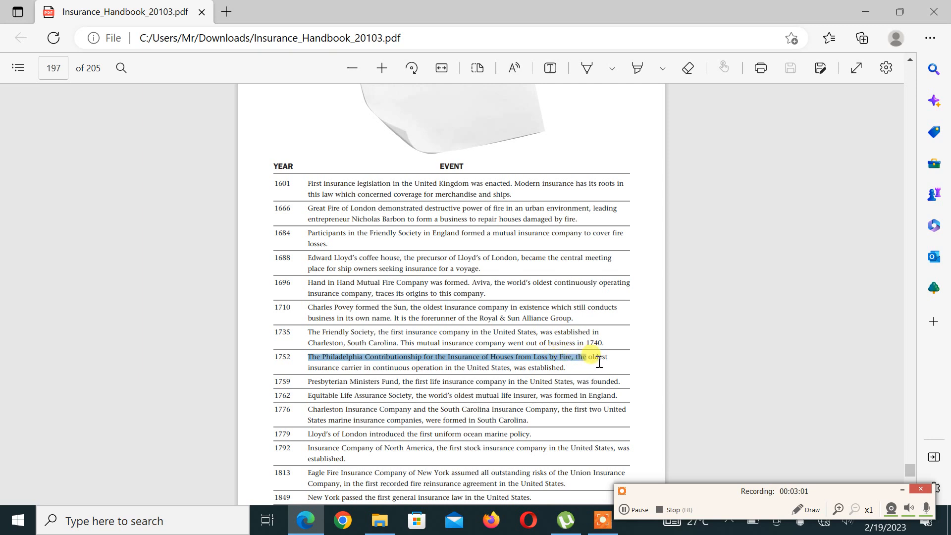
pyautogui.moveTo(597, 356); pyautogui.dragTo(619, 381)
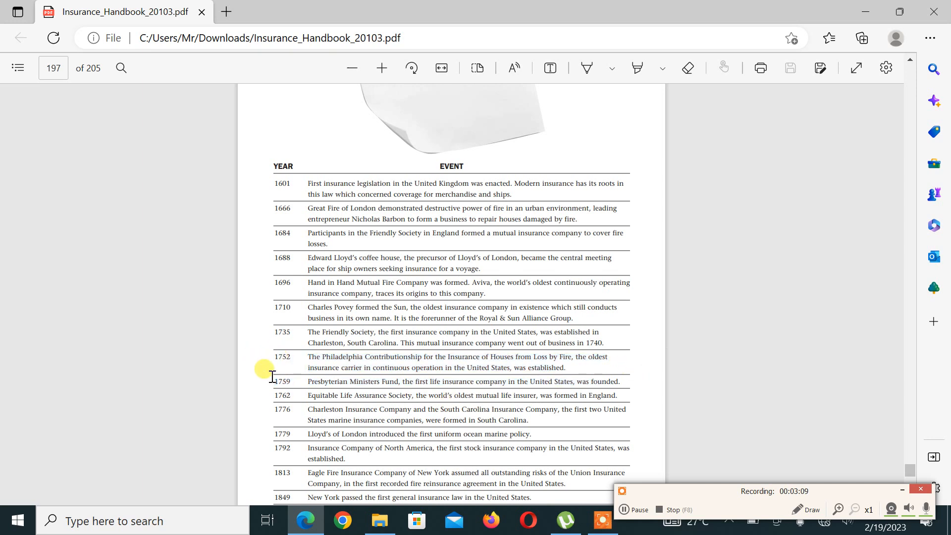
pyautogui.doubleClick(325, 381)
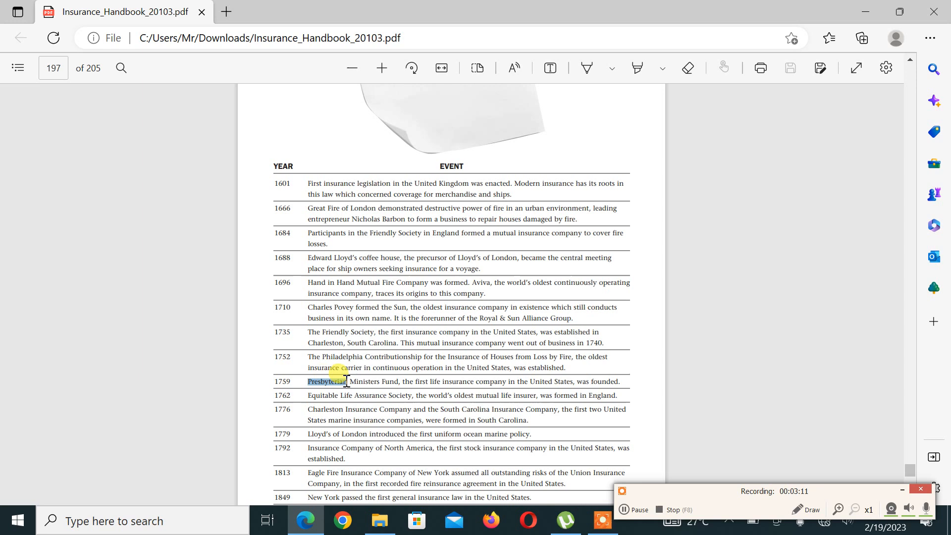
pyautogui.moveTo(344, 381); pyautogui.dragTo(428, 381)
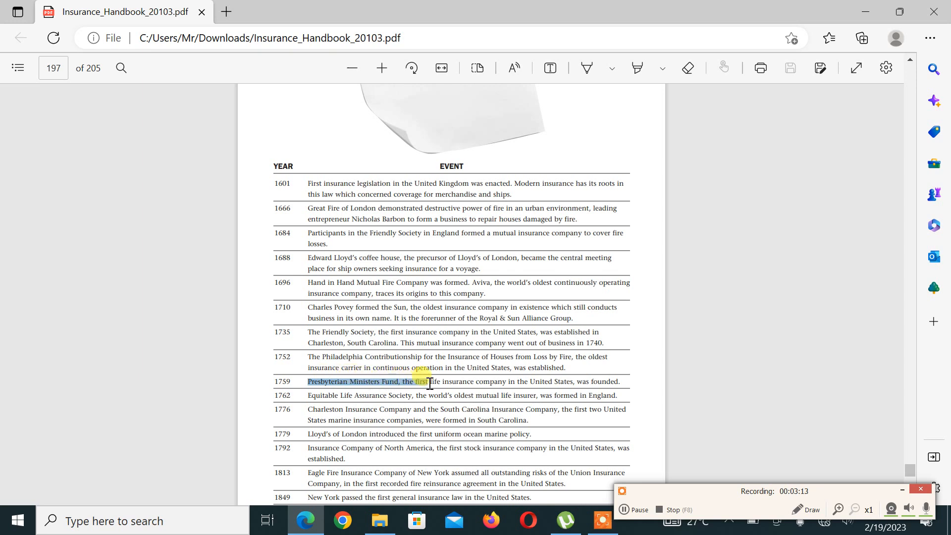